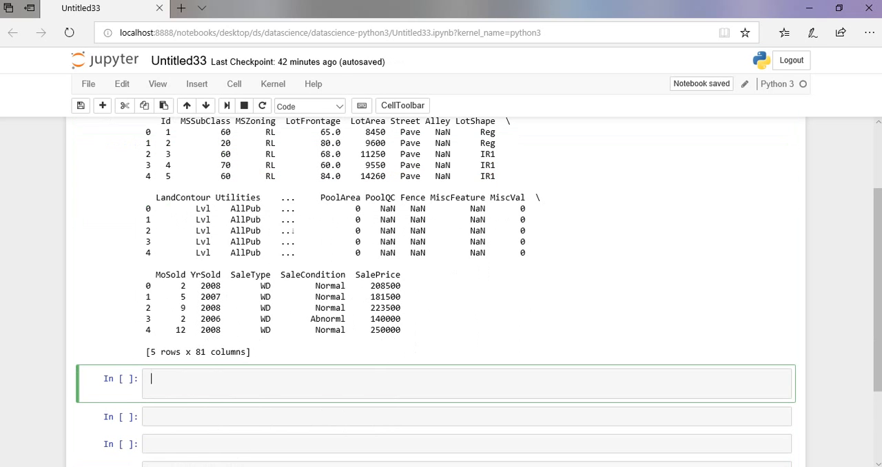
# Step: Run print(data.columns) to list all 81 column names of the housing data
pyautogui.write('pd')
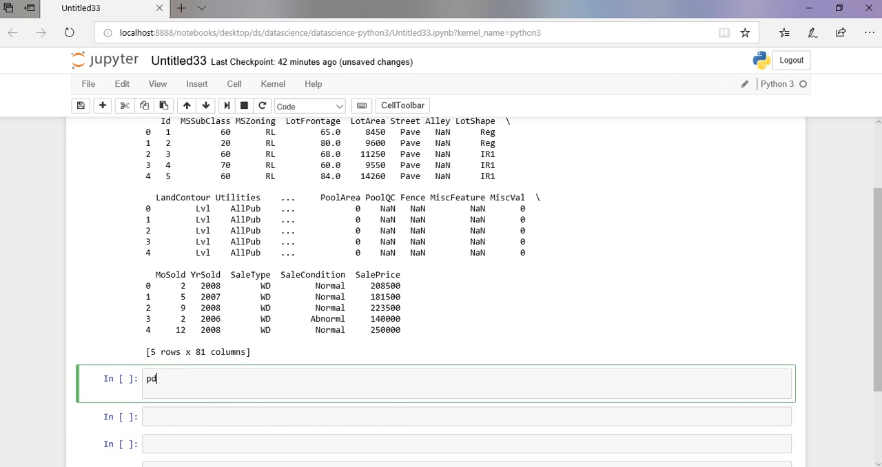
pyautogui.write('print(data.columns')
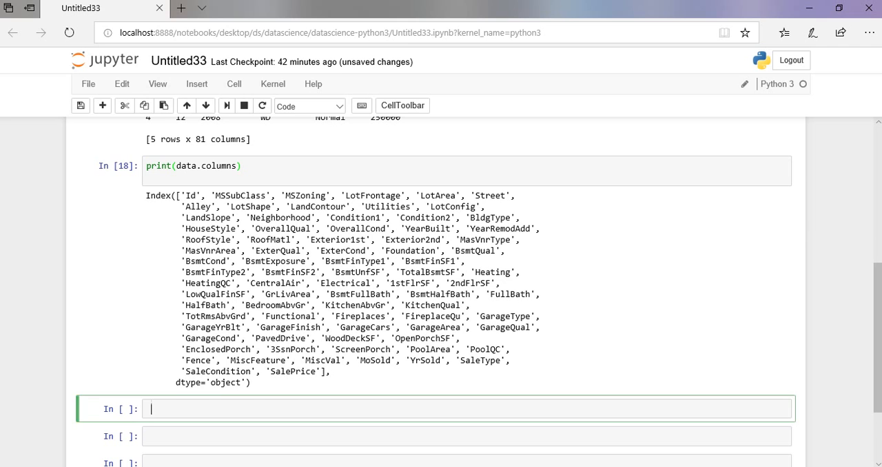
# Step: Define the seven-column features list, set x=data[features], and print x.head()
pyautogui.write('features = ["LotArea", "YearBuilt", "1stFlrSF", "2ndFlrSF", "FullBath", "BedroomAbvGr", "TotRmsAbvGrd"]')
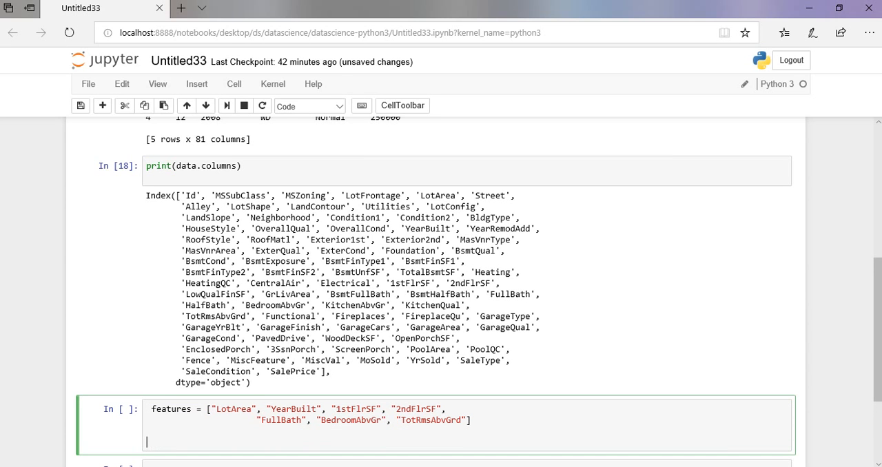
pyautogui.write('x=data[]')
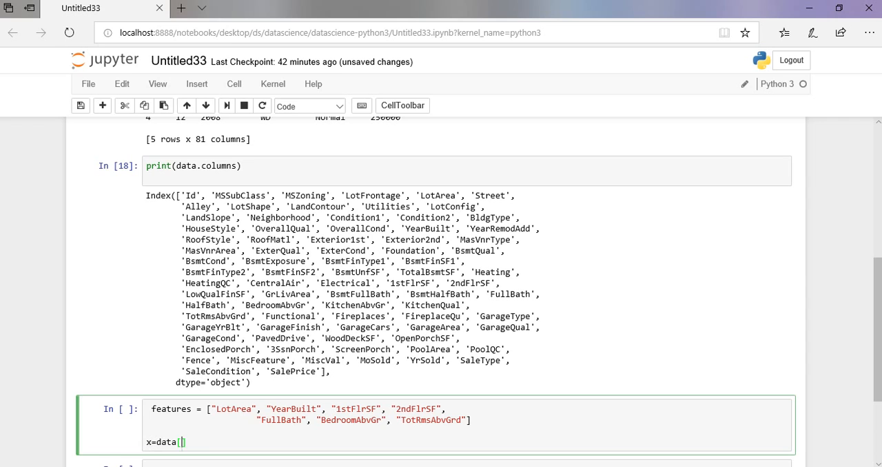
pyautogui.write('featu')
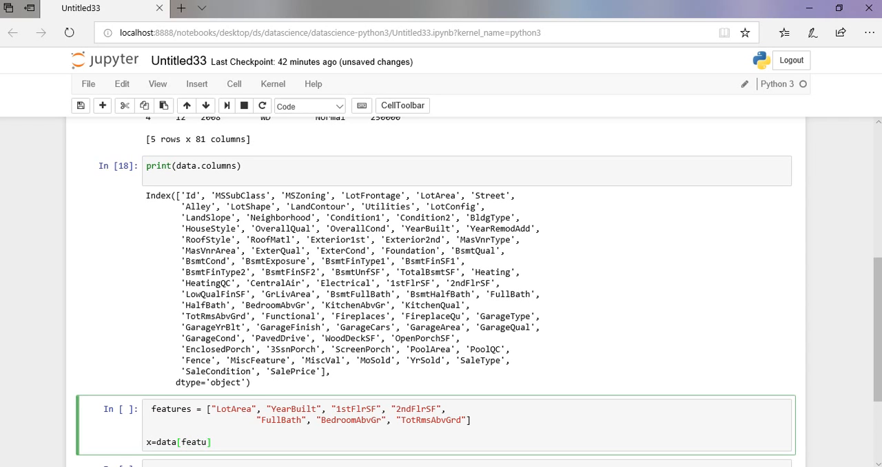
pyautogui.write('res')
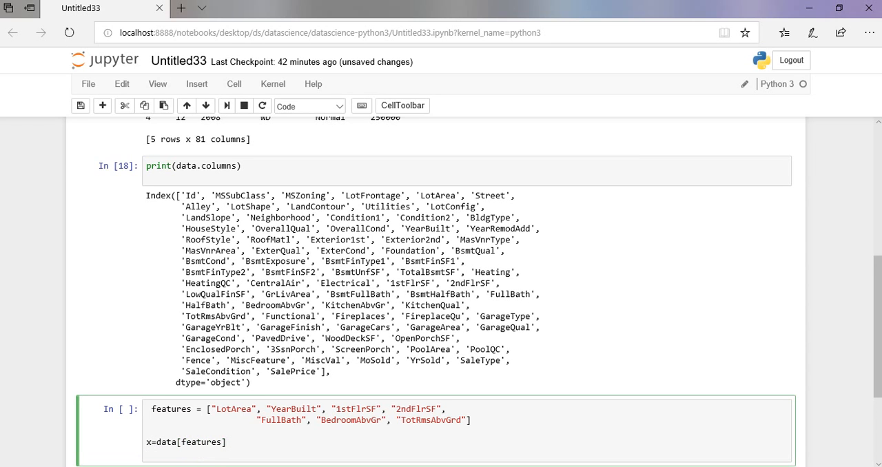
pyautogui.write('print(x.ea')
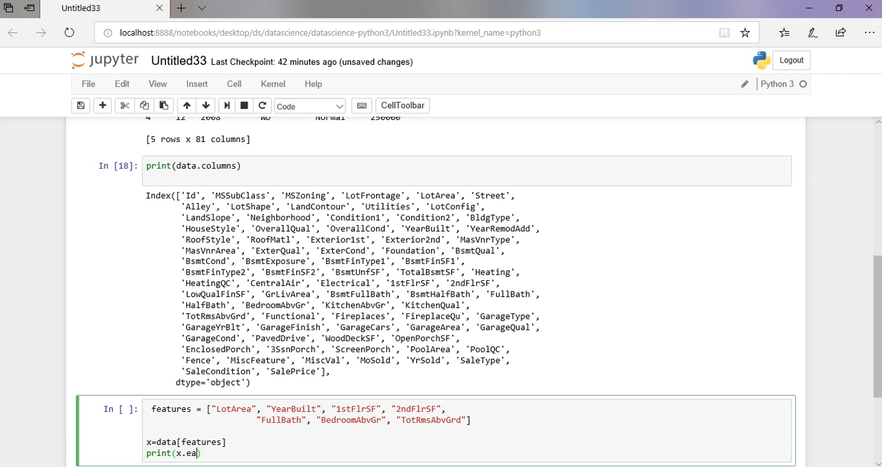
pyautogui.write('head()')
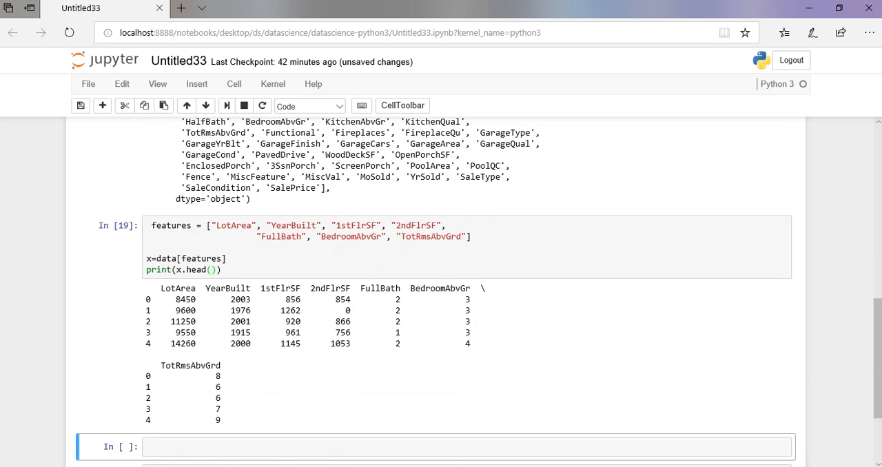
# Step: Set y=data.SalePrice in a new cell and print its first five values
pyautogui.click(448, 447)
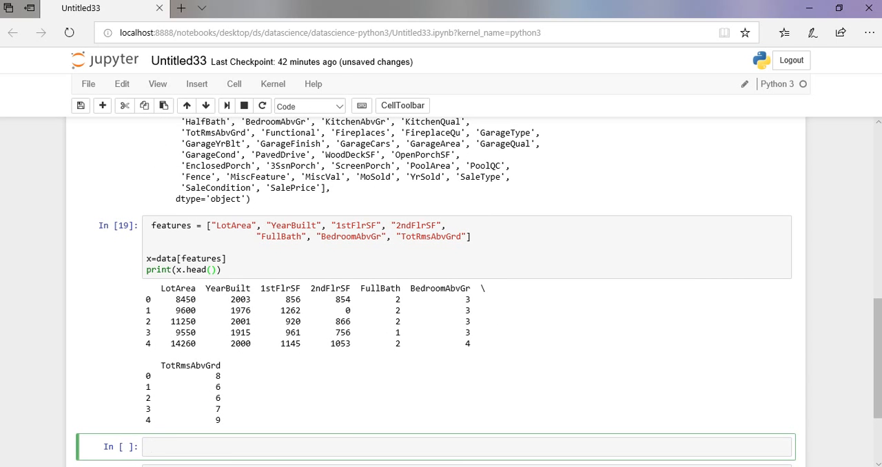
pyautogui.write('y=')
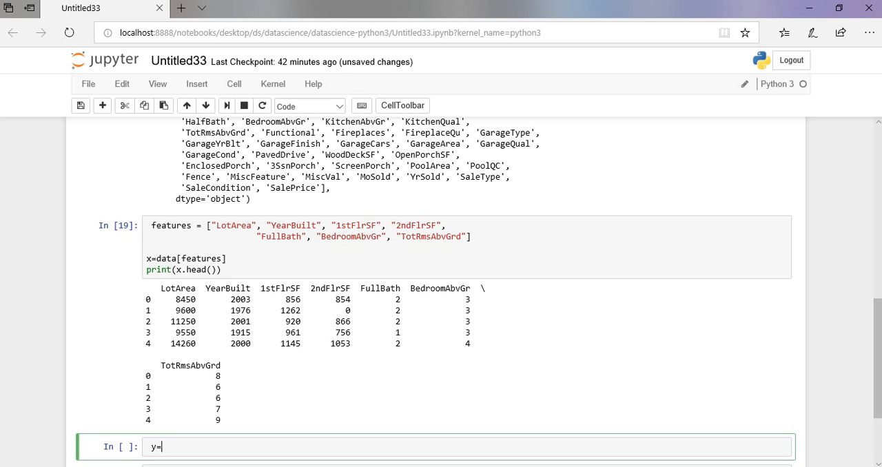
pyautogui.write('data.s')
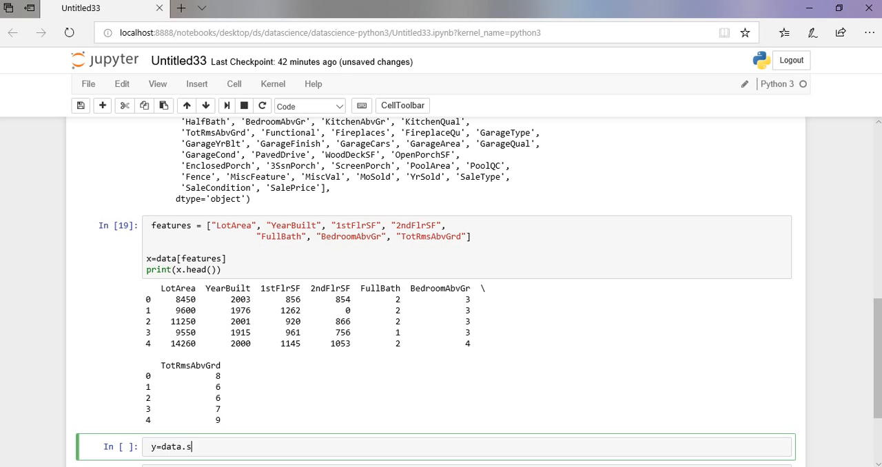
pyautogui.write('alePrice')
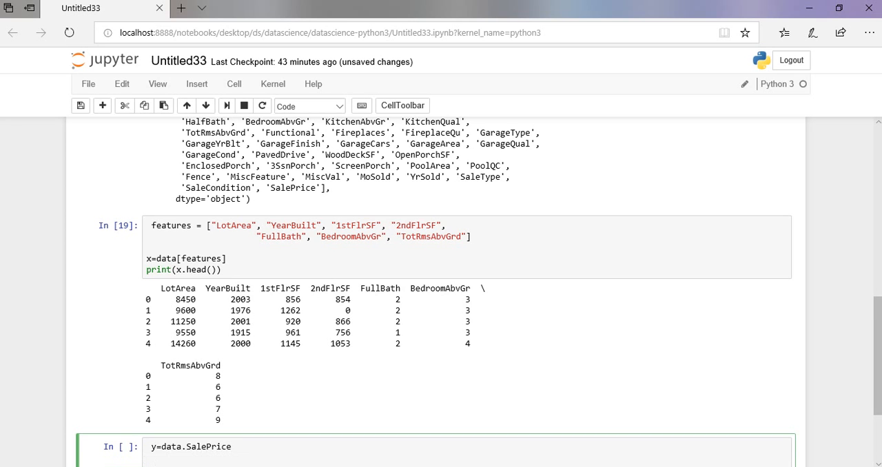
pyautogui.write('print')
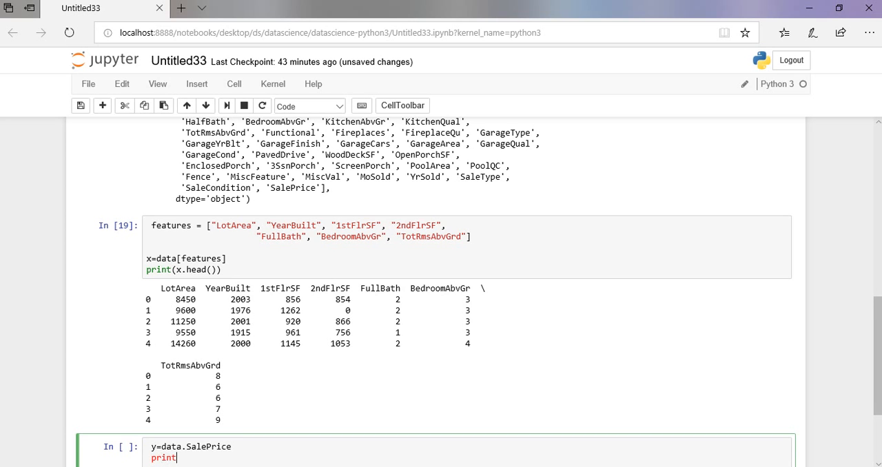
pyautogui.write('(yh)')
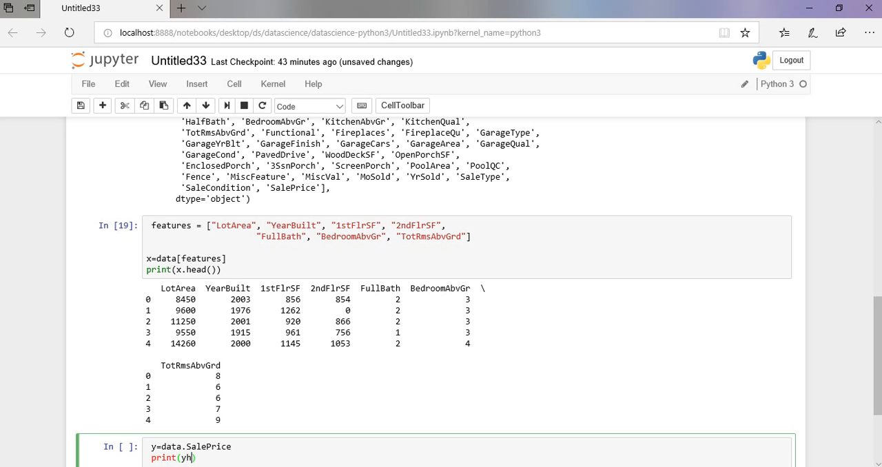
pyautogui.write('.head(')
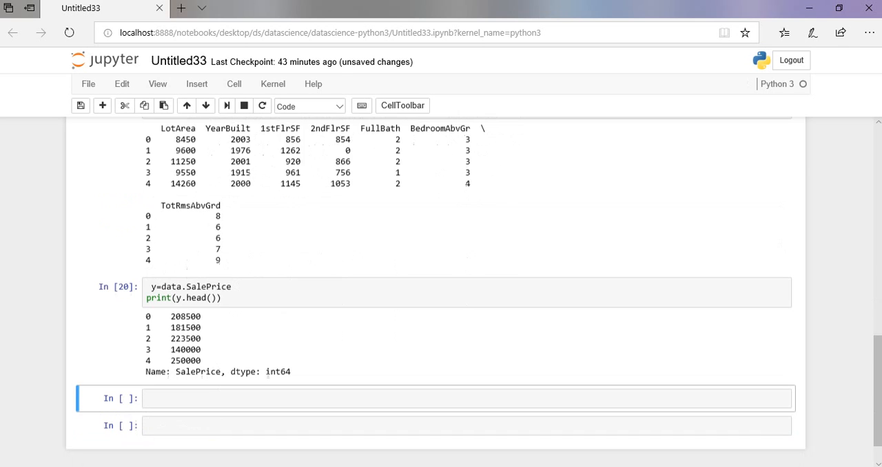
pyautogui.scroll(-3)
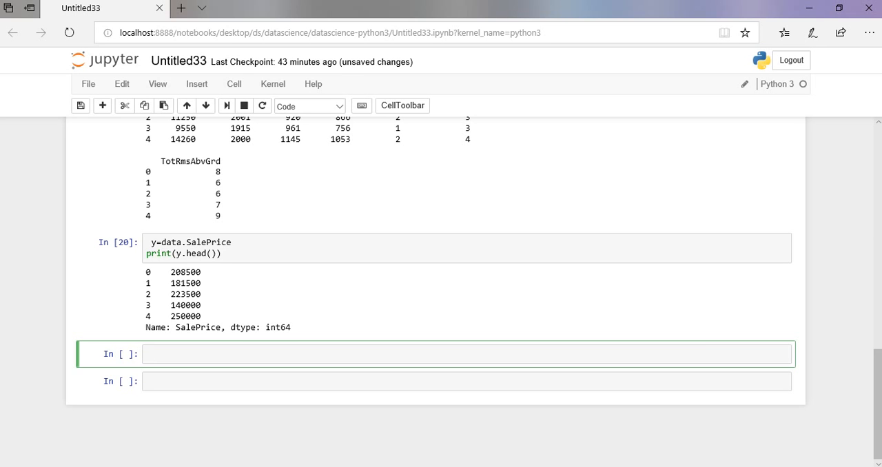
# Step: Write sklearn.tree import, DecisionTreeRegressor(random_state=1) model, and model.fit(x,y) in a new cell
pyautogui.click(466, 353)
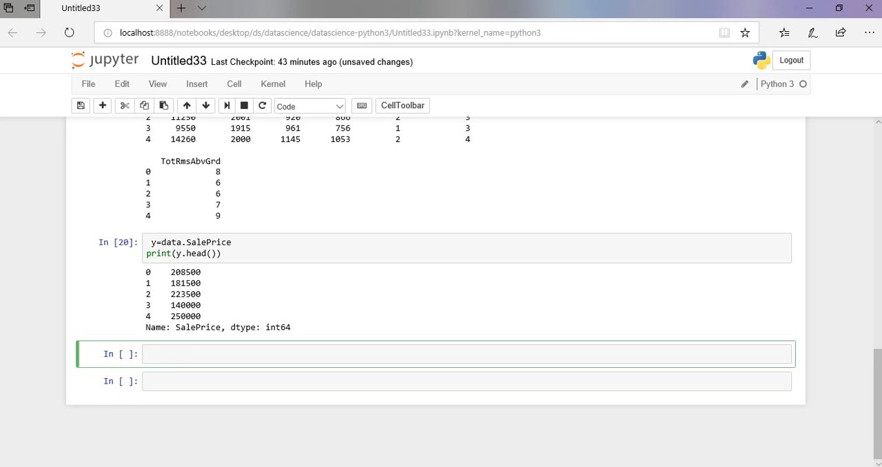
pyautogui.write('from sklea')
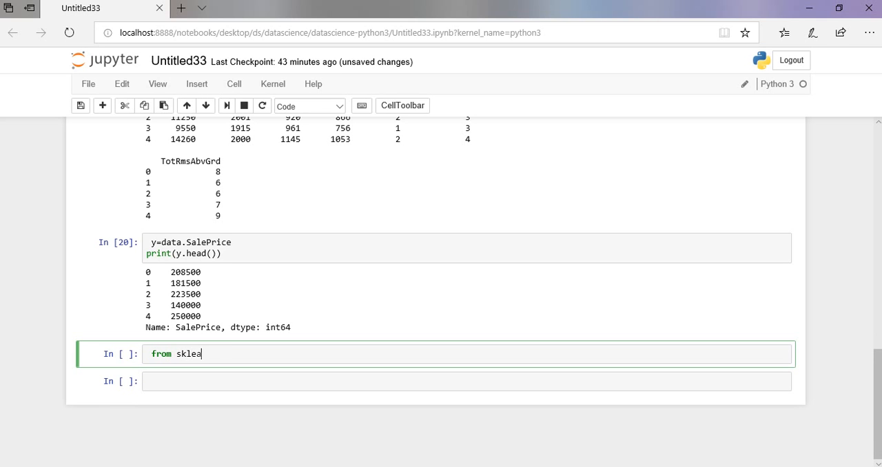
pyautogui.write('rn.')
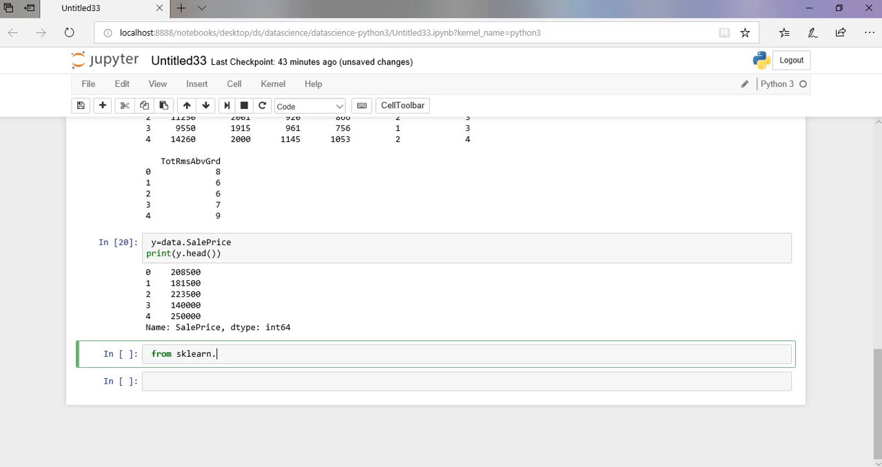
pyautogui.write('tree import Deci')
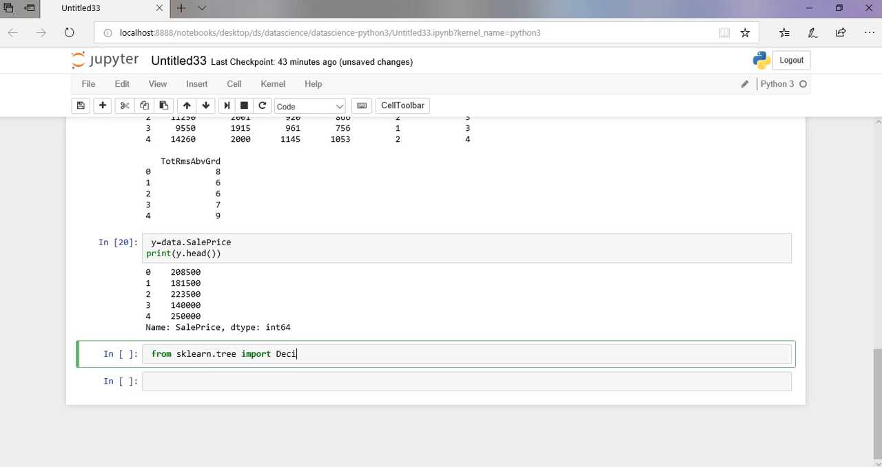
pyautogui.write('sionTreeRegressor')
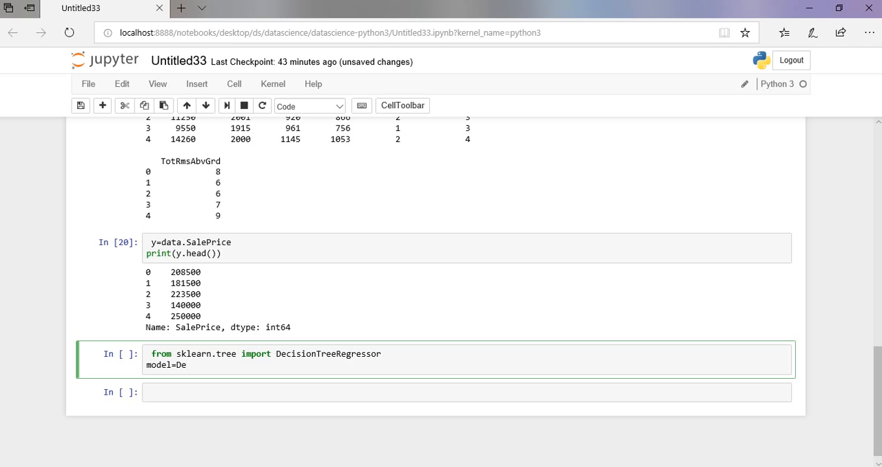
pyautogui.write('cisionTre')
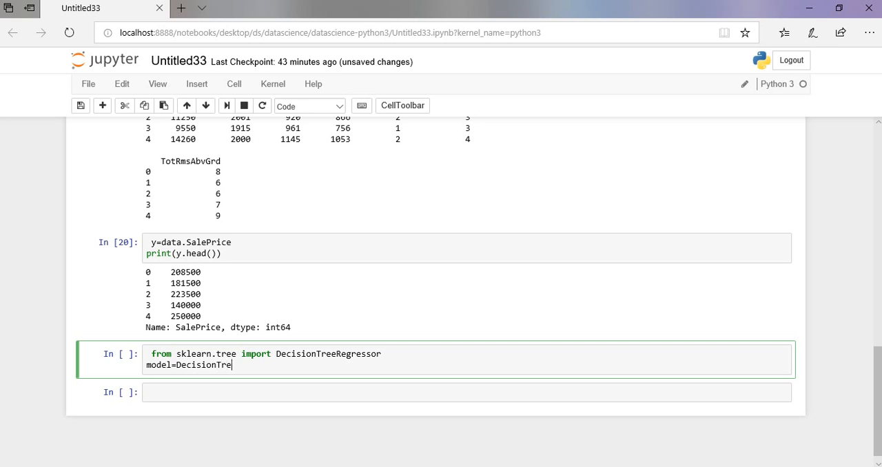
pyautogui.write('REgress')
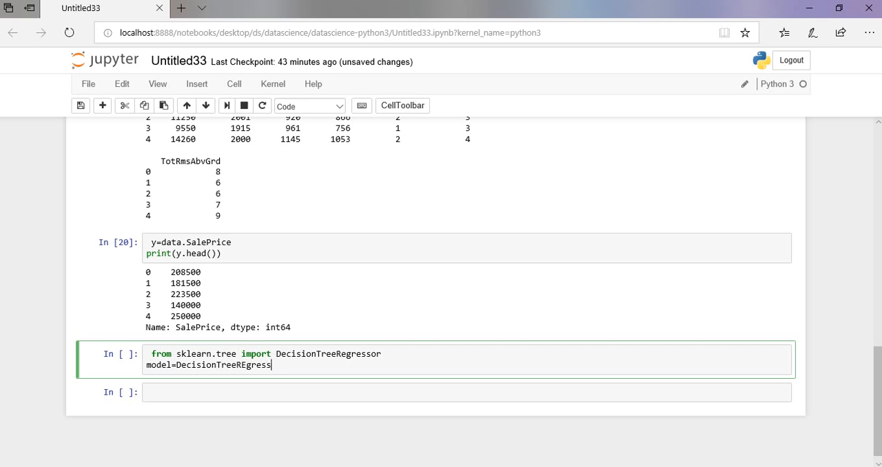
pyautogui.write('(random_sta')
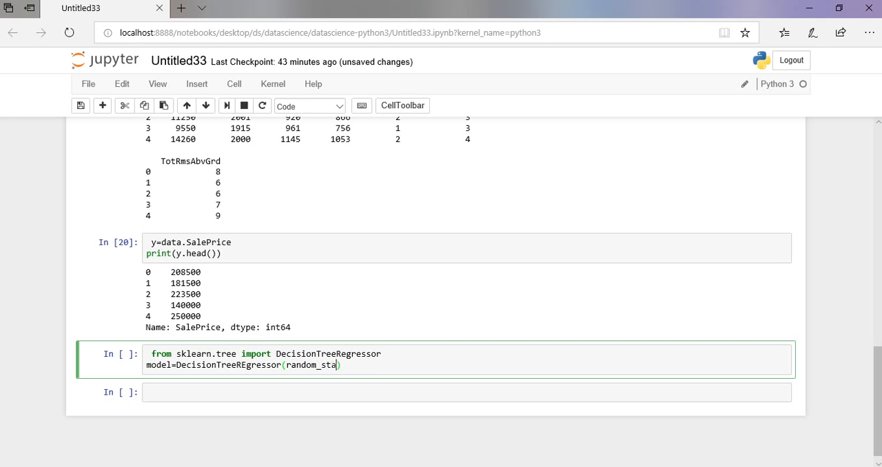
pyautogui.write('te=1)')
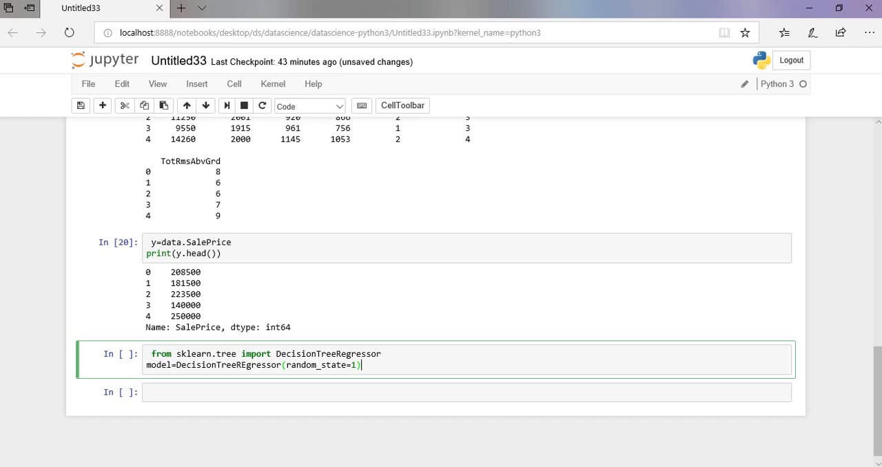
pyautogui.write('model.fit(x,')
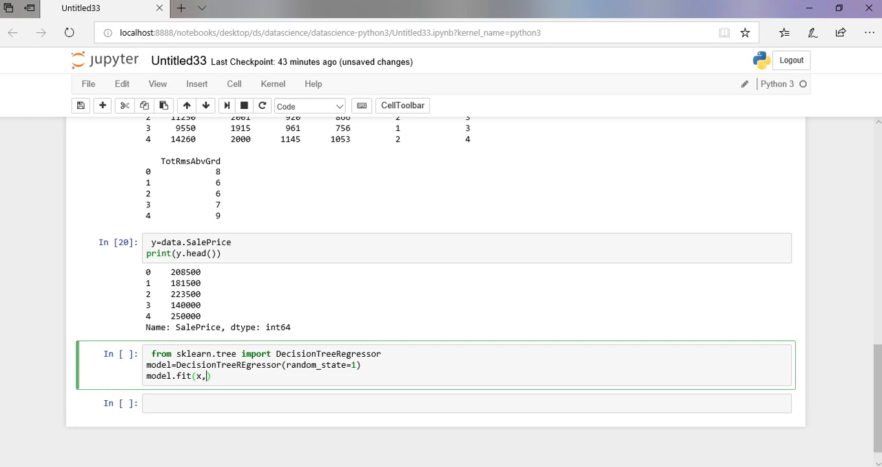
pyautogui.write('y)')
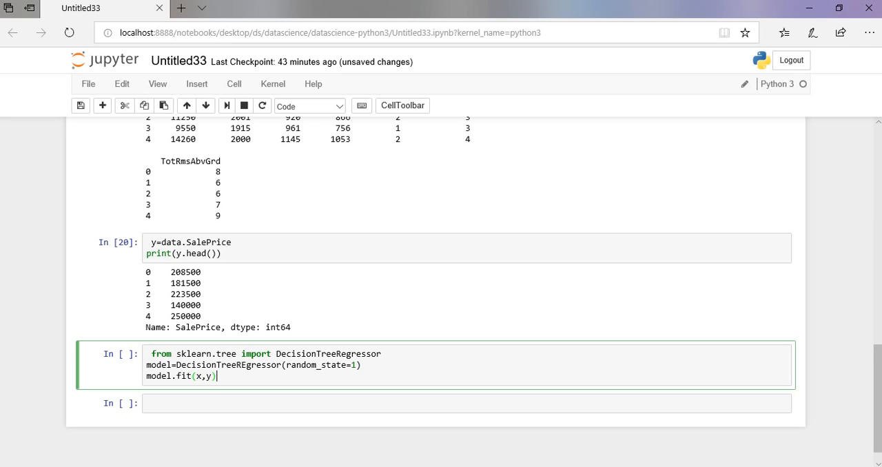
# Step: Add predict=model.predict(x) and print(predict) below model.fit
pyautogui.write('prit')
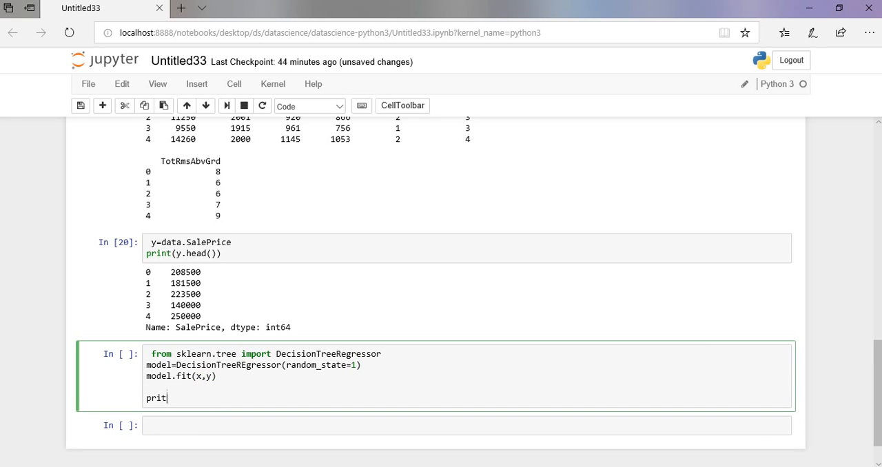
pyautogui.write('edict=model.')
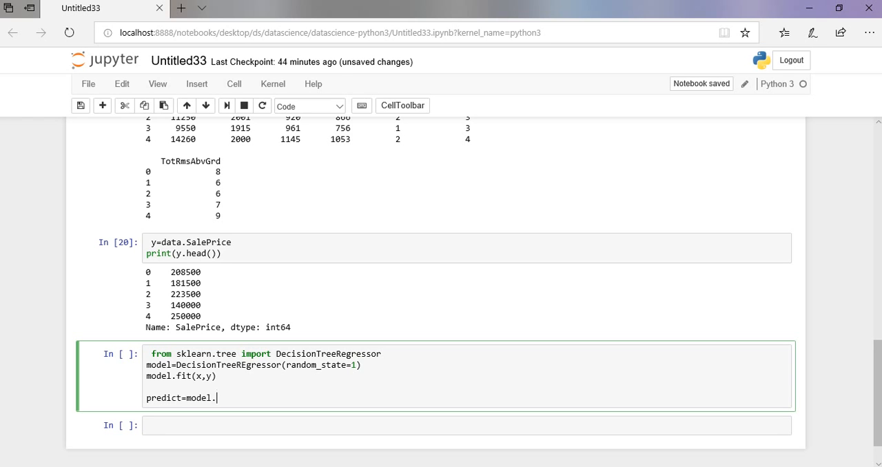
pyautogui.write('predict()')
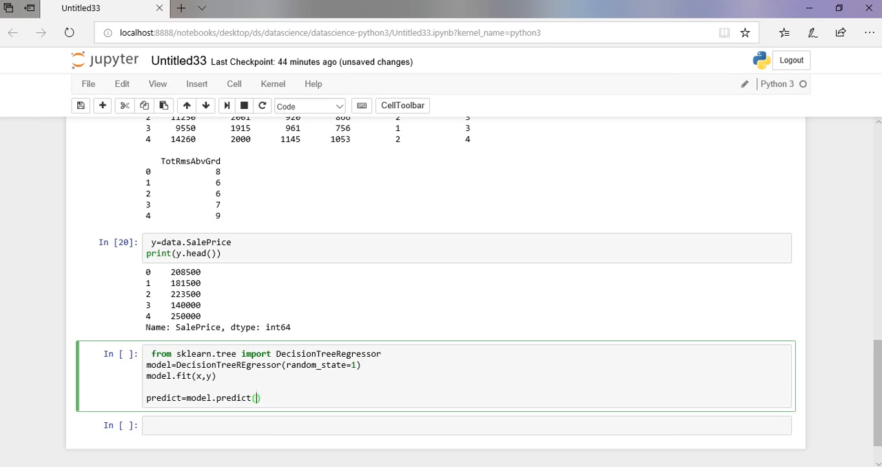
pyautogui.write('x')
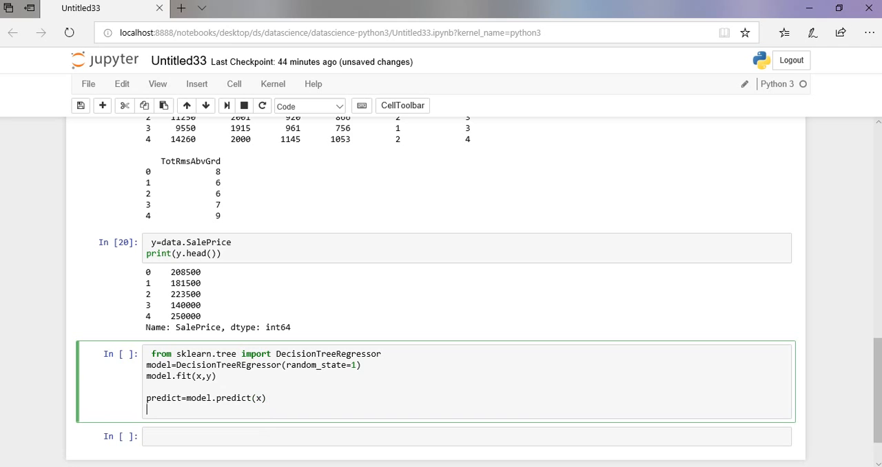
pyautogui.write('print(x)')
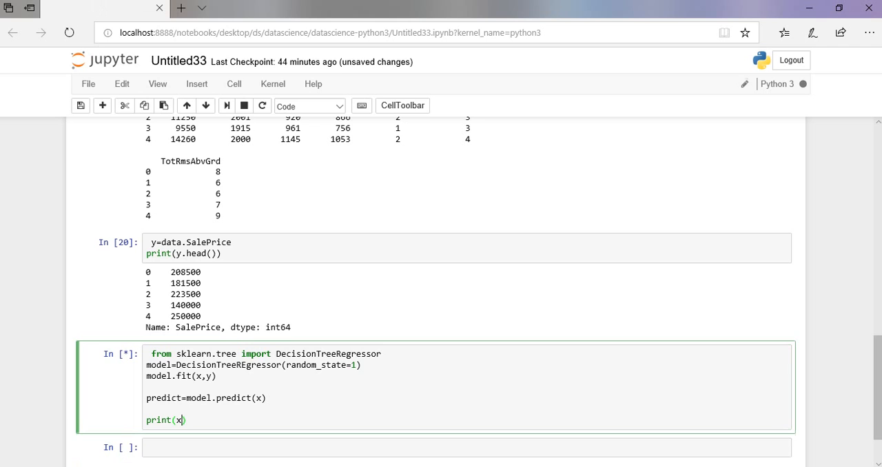
pyautogui.write('predict')
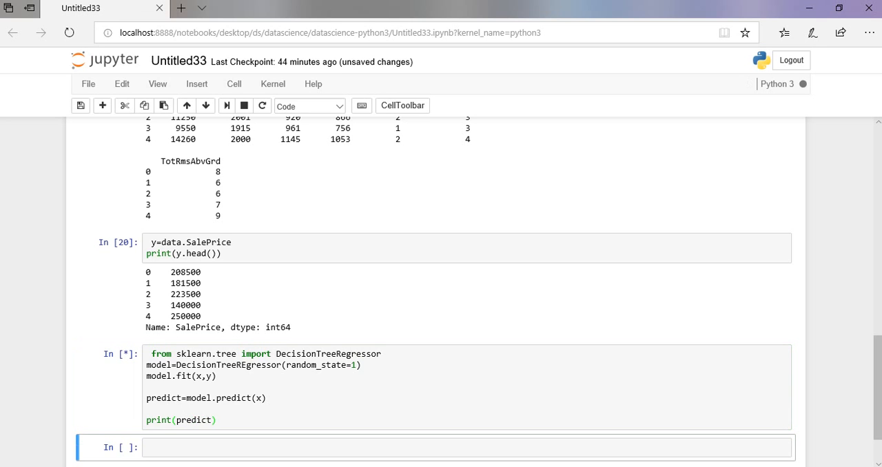
pyautogui.scroll(-3)
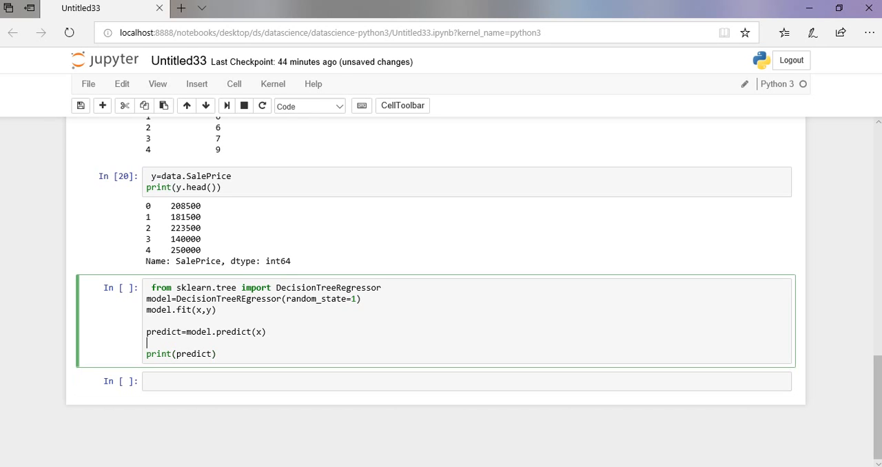
# Step: Run the model cell, hitting a NameError at the DecisionTreeRegressor line, and reselect it
pyautogui.press('shift+enter')
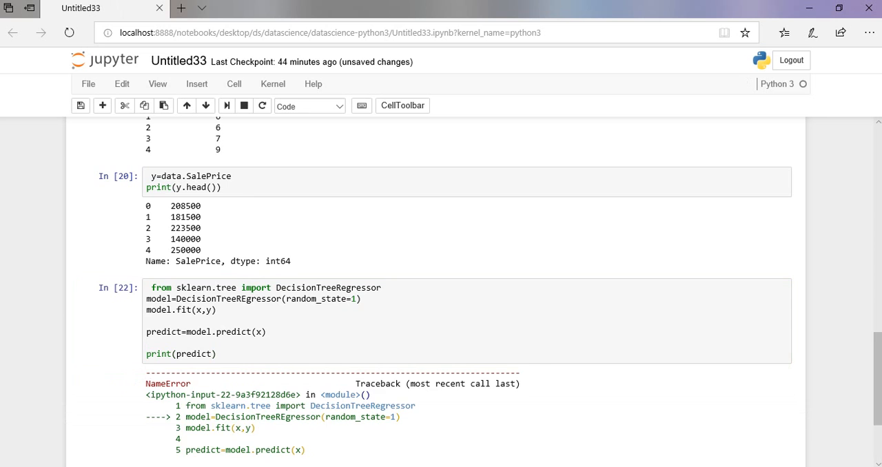
pyautogui.scroll(-3)
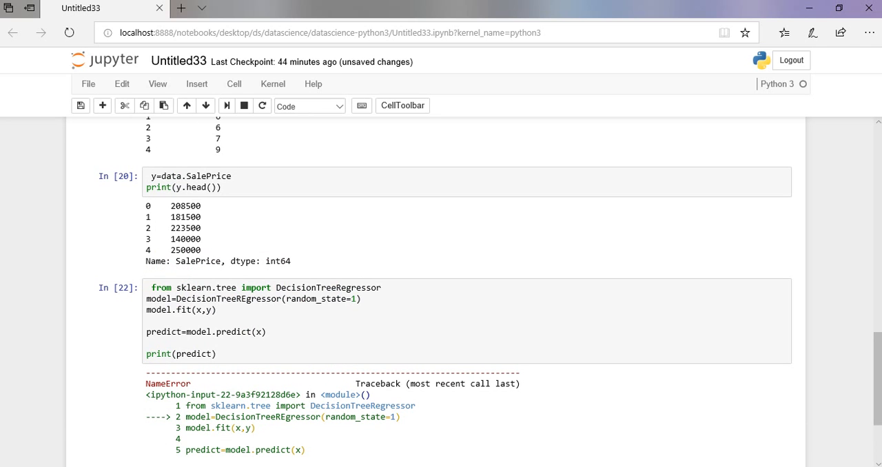
pyautogui.click(276, 320)
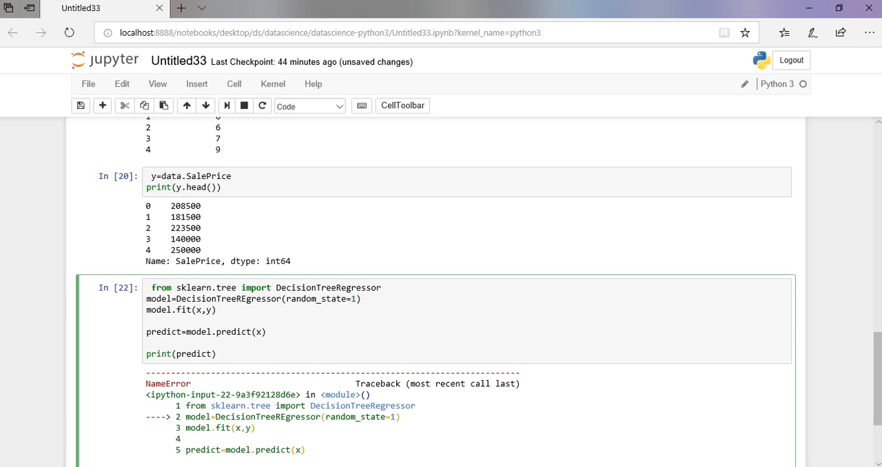